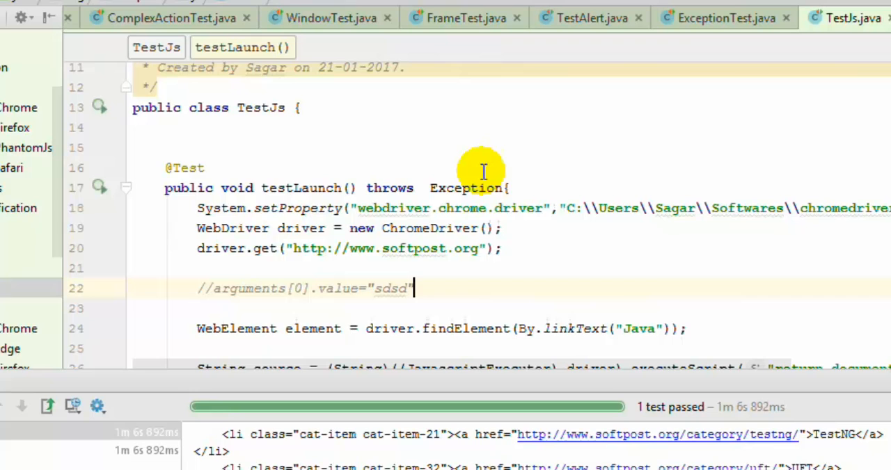
{"action": "scroll", "scroll_direction": "down", "scroll_amount": 3}
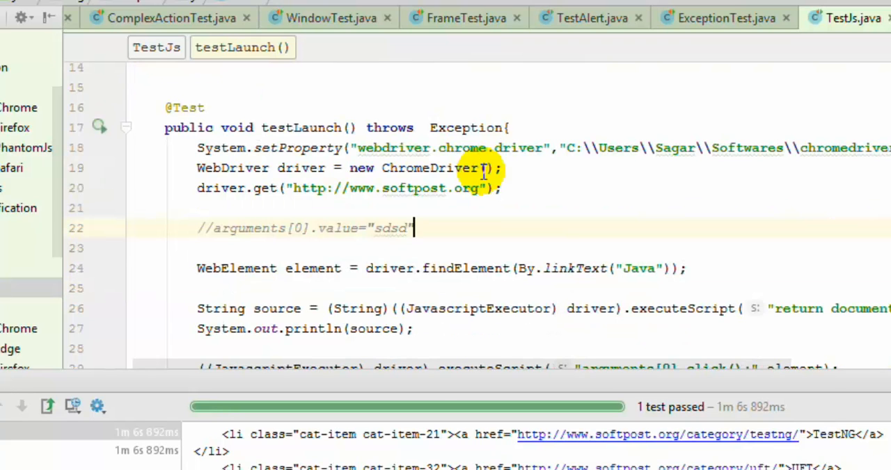
{"action": "mouse_move", "coordinate": [435, 286]}
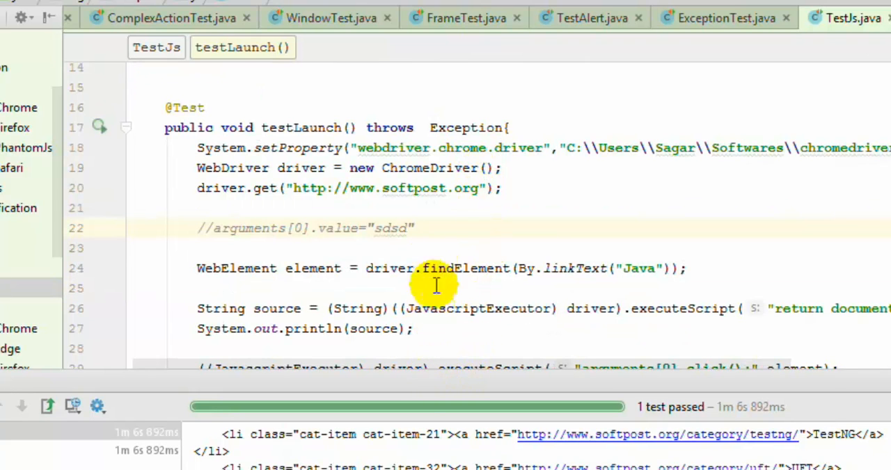
{"action": "scroll", "scroll_direction": "down", "scroll_amount": 3}
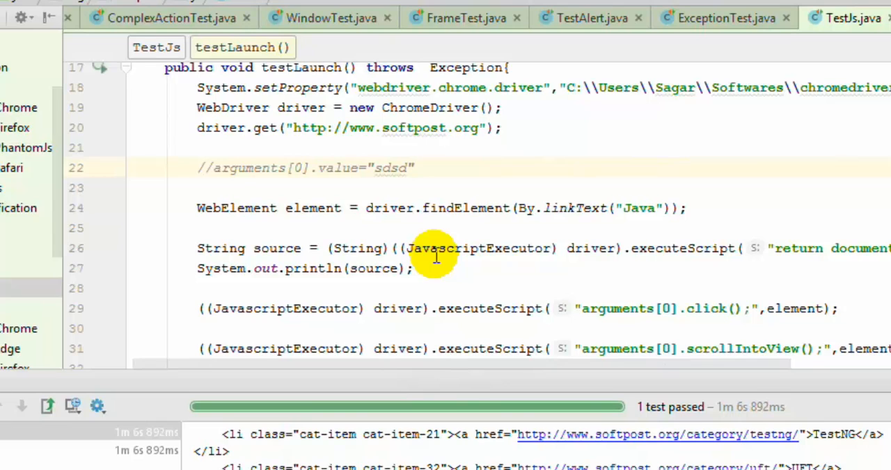
{"action": "left_click", "coordinate": [198, 208]}
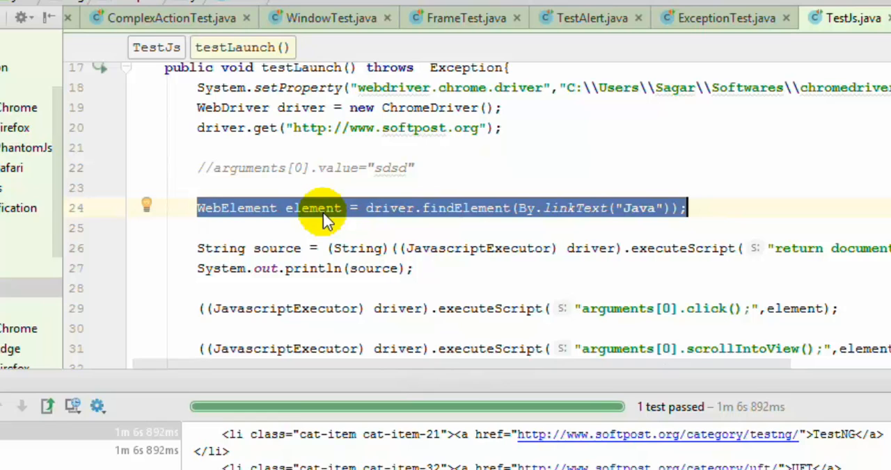
{"action": "double_click", "coordinate": [312, 208]}
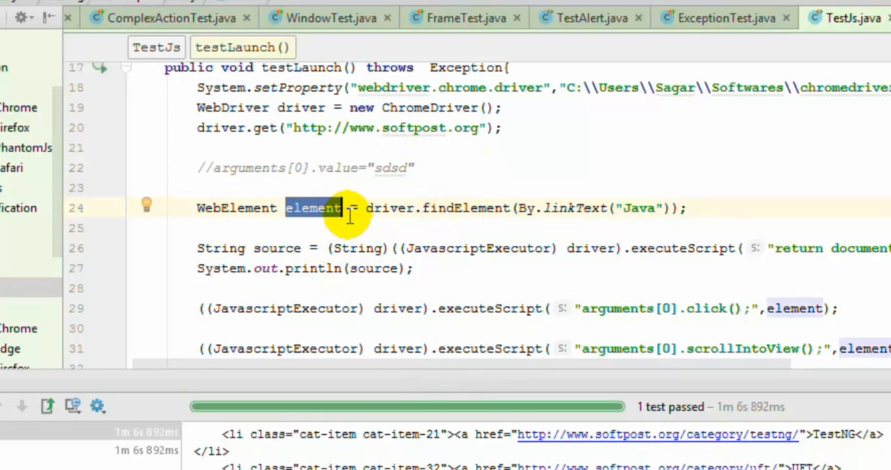
{"action": "mouse_move", "coordinate": [644, 212]}
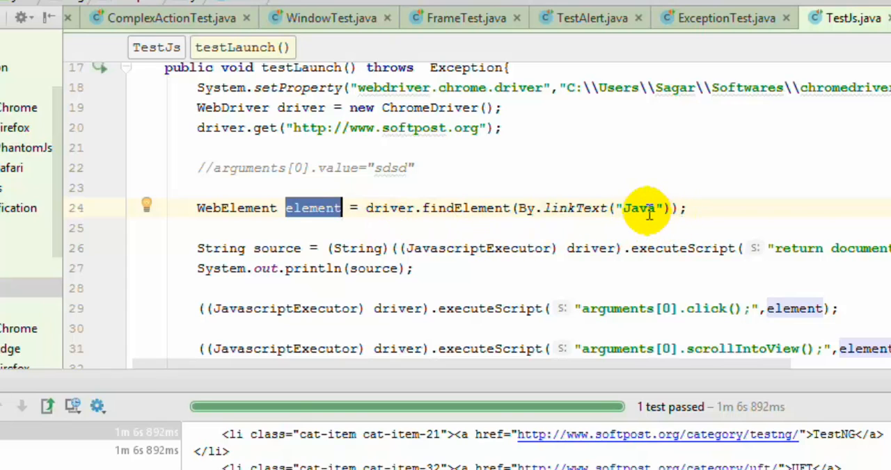
{"action": "mouse_move", "coordinate": [648, 270]}
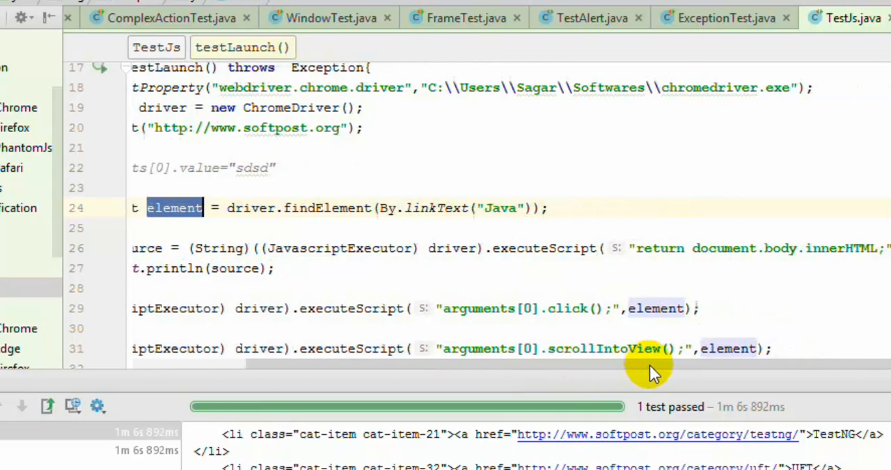
{"action": "double_click", "coordinate": [703, 248]}
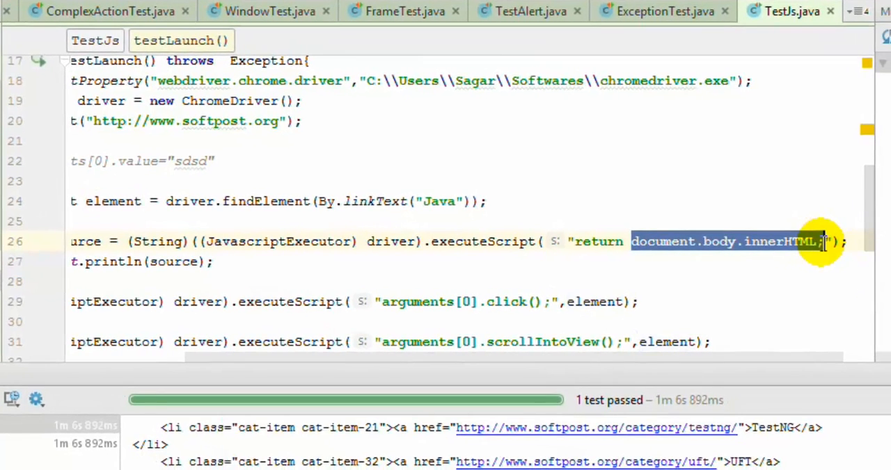
{"action": "scroll", "scroll_direction": "left", "scroll_amount": 3}
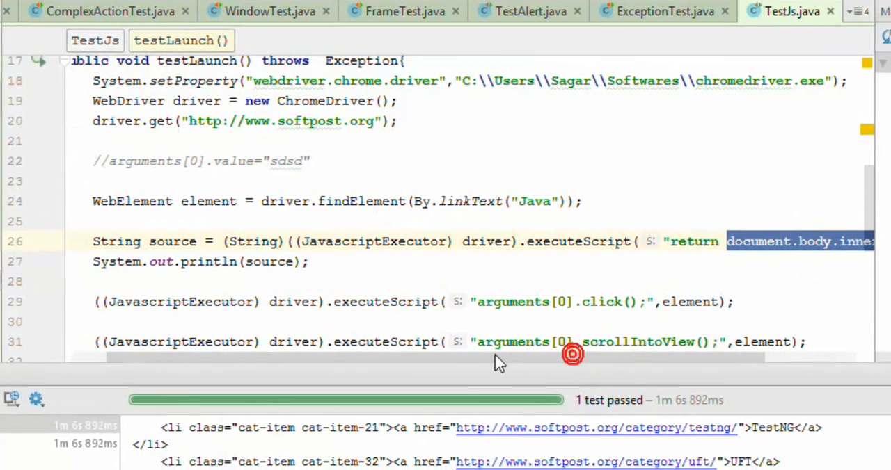
{"action": "mouse_move", "coordinate": [703, 241]}
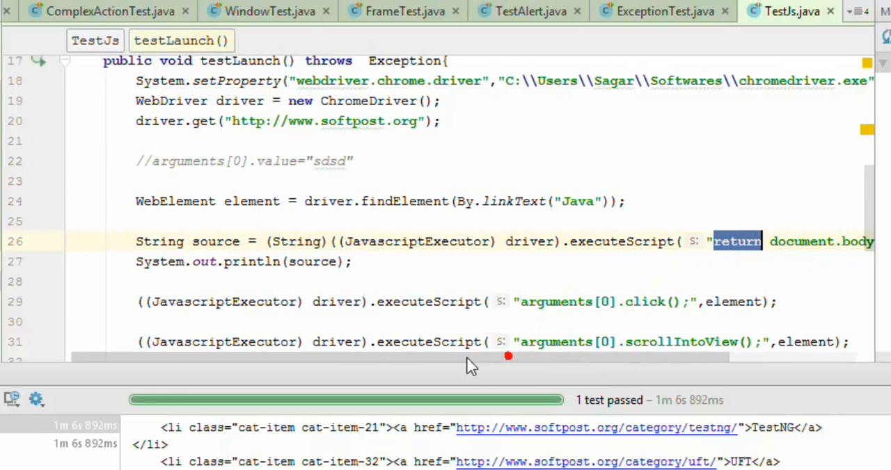
{"action": "mouse_move", "coordinate": [642, 234]}
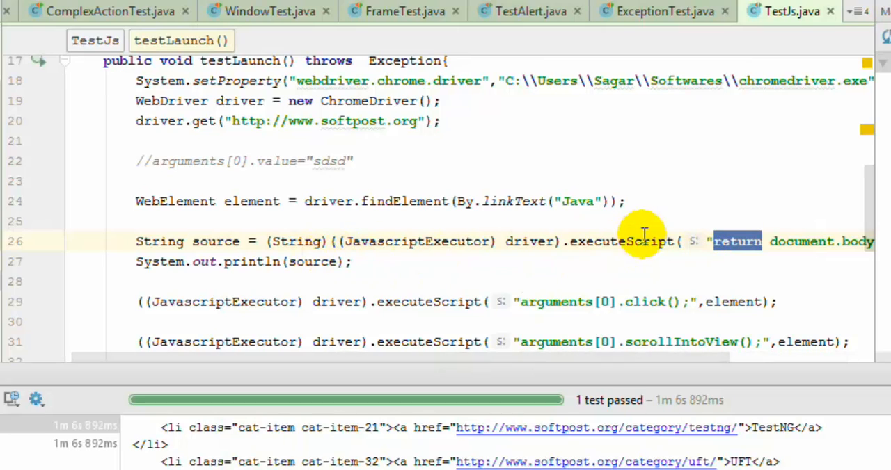
{"action": "mouse_move", "coordinate": [154, 241]}
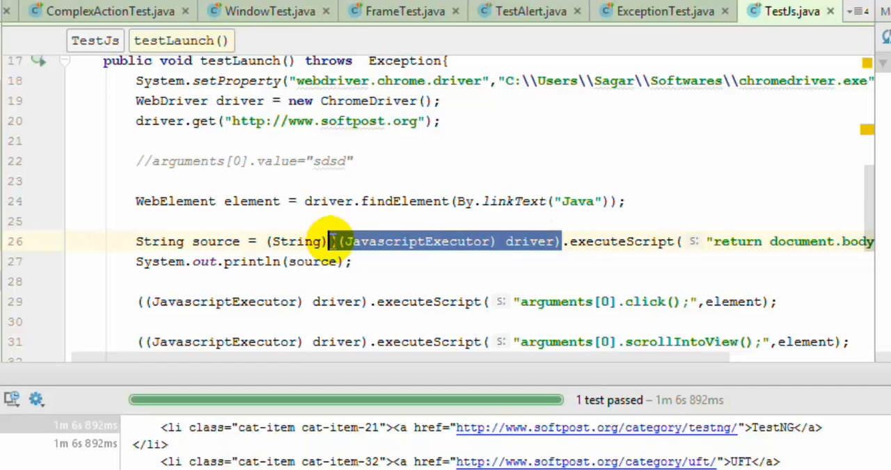
{"action": "mouse_move", "coordinate": [292, 268]}
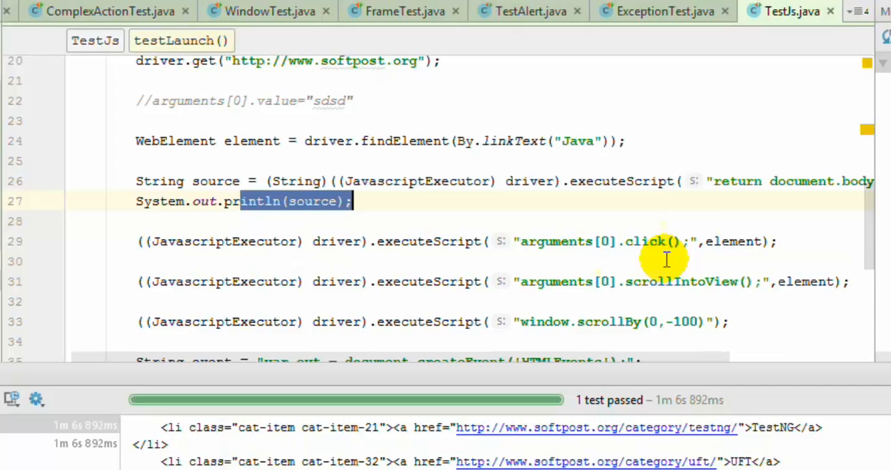
{"action": "mouse_move", "coordinate": [596, 272]}
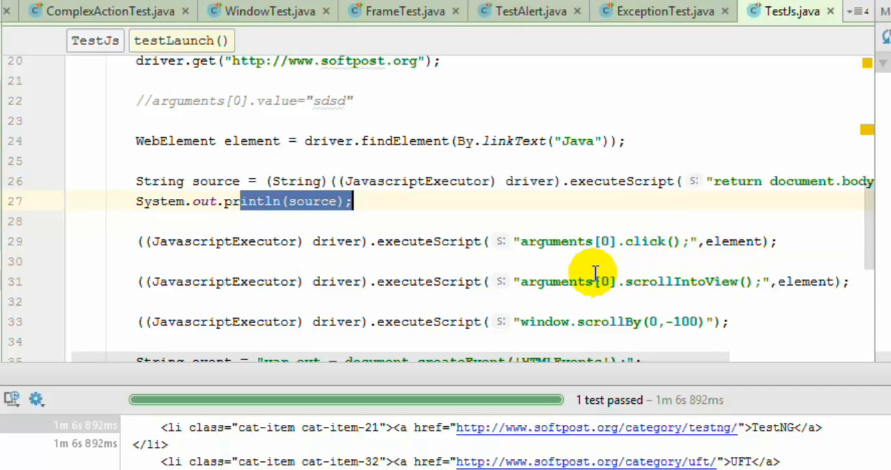
{"action": "mouse_move", "coordinate": [706, 242]}
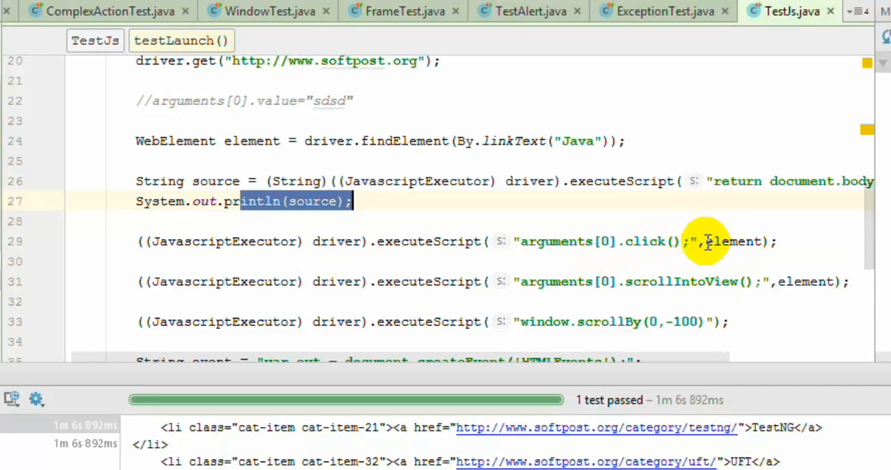
{"action": "double_click", "coordinate": [733, 241]}
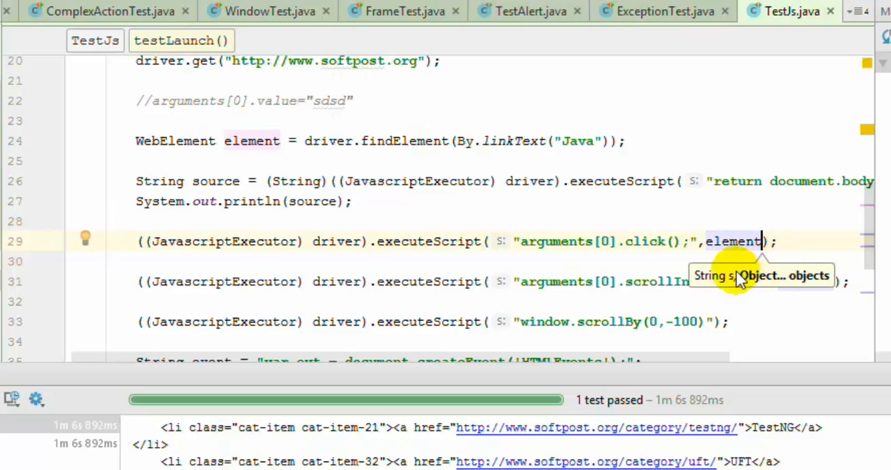
{"action": "left_click", "coordinate": [606, 241]}
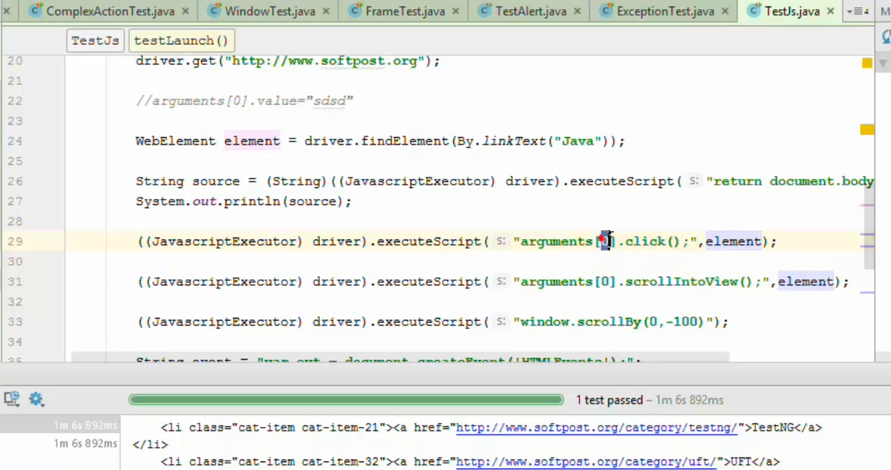
{"action": "mouse_move", "coordinate": [607, 241]}
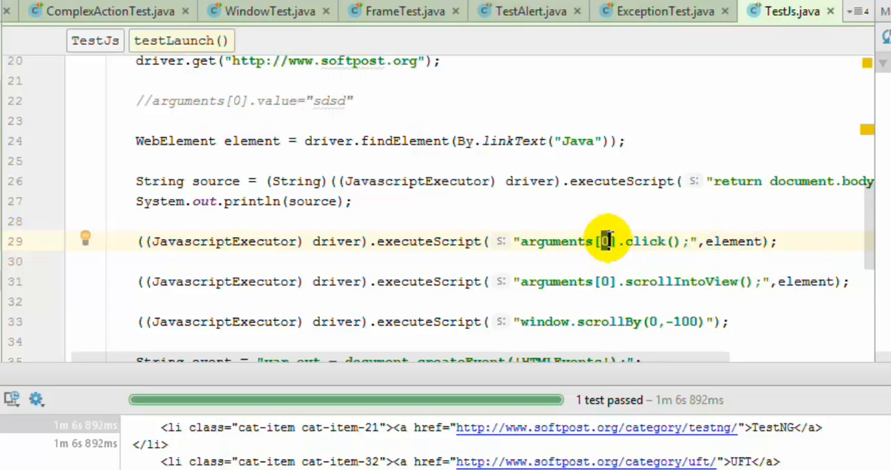
{"action": "mouse_move", "coordinate": [525, 244]}
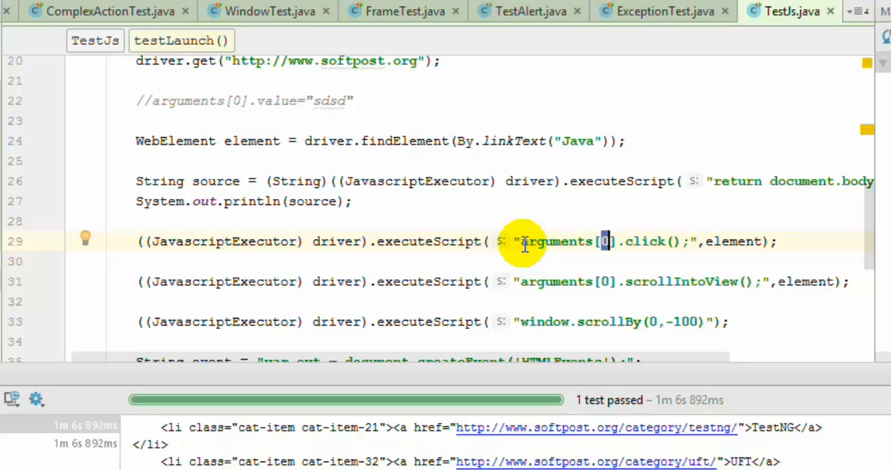
{"action": "double_click", "coordinate": [555, 242]}
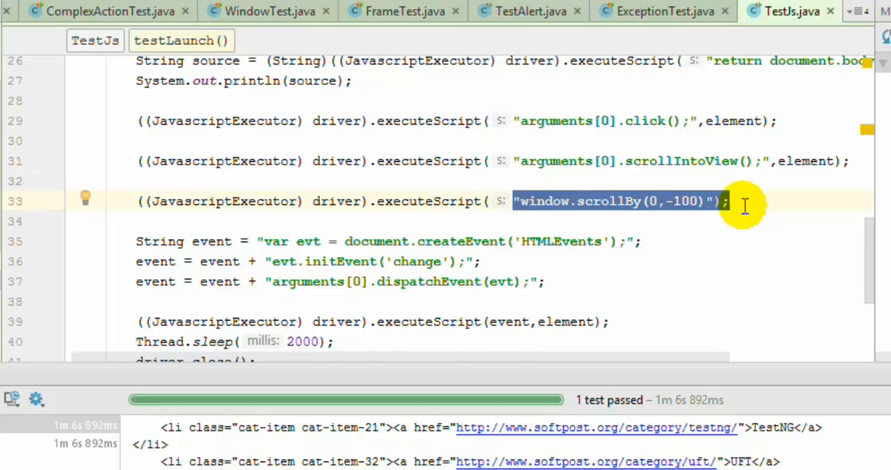
{"action": "mouse_move", "coordinate": [587, 229]}
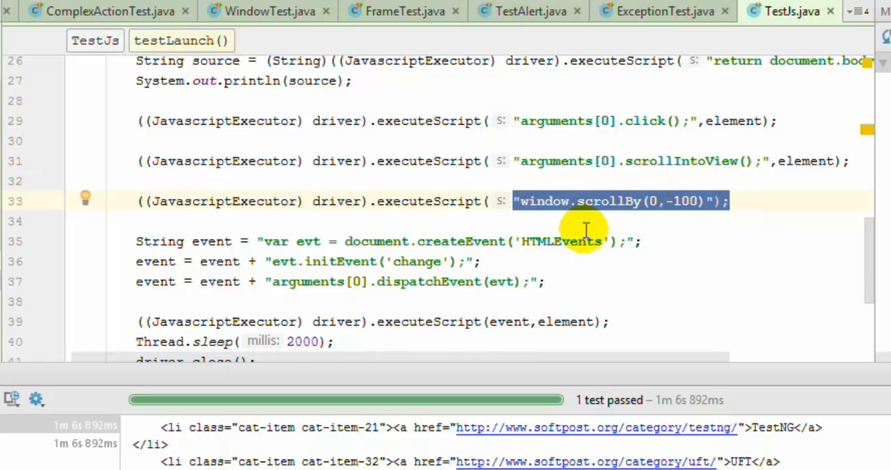
{"action": "mouse_move", "coordinate": [637, 215]}
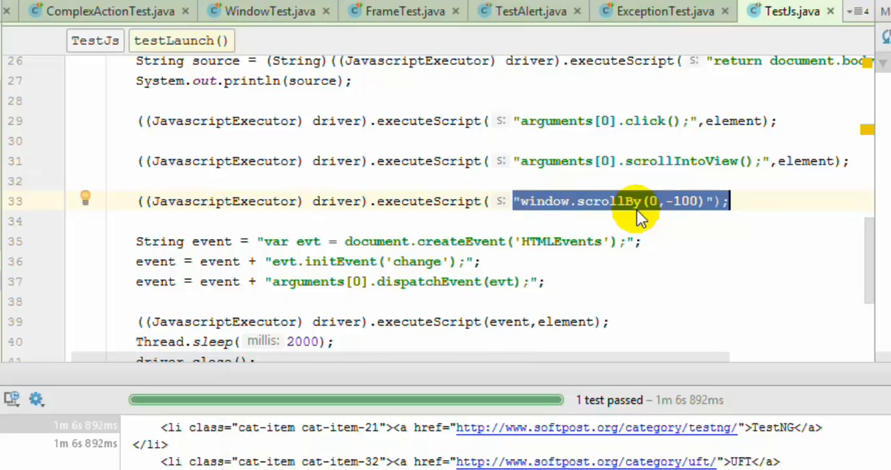
{"action": "mouse_move", "coordinate": [665, 195]}
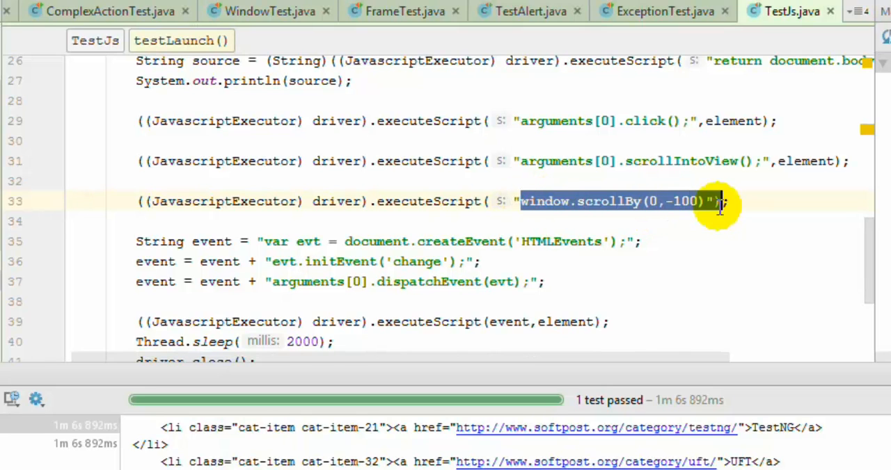
{"action": "mouse_move", "coordinate": [433, 301]}
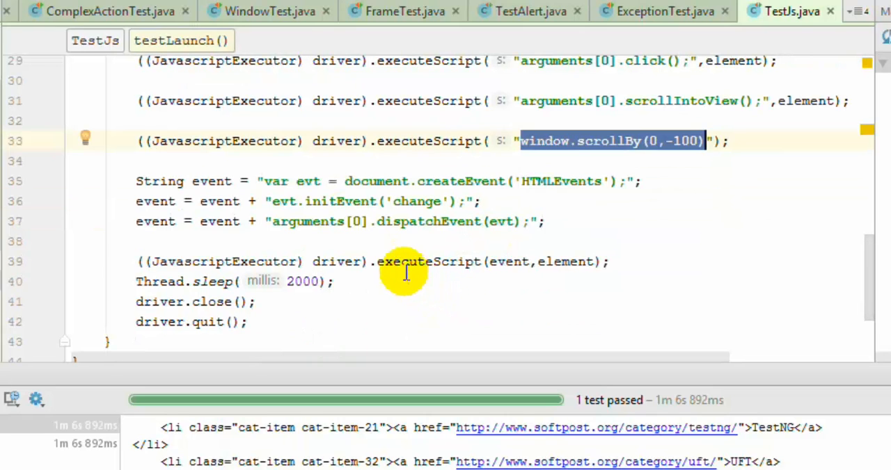
{"action": "left_click_drag", "start_coordinate": [136, 181], "coordinate": [545, 221]}
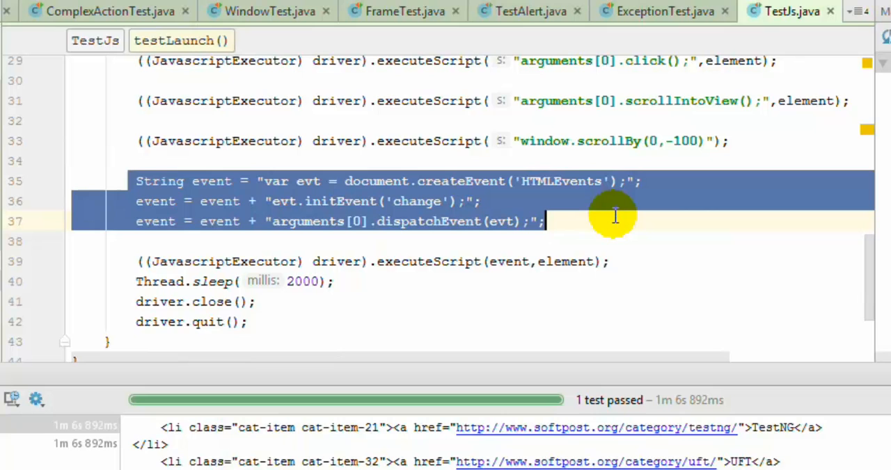
{"action": "left_click", "coordinate": [560, 262]}
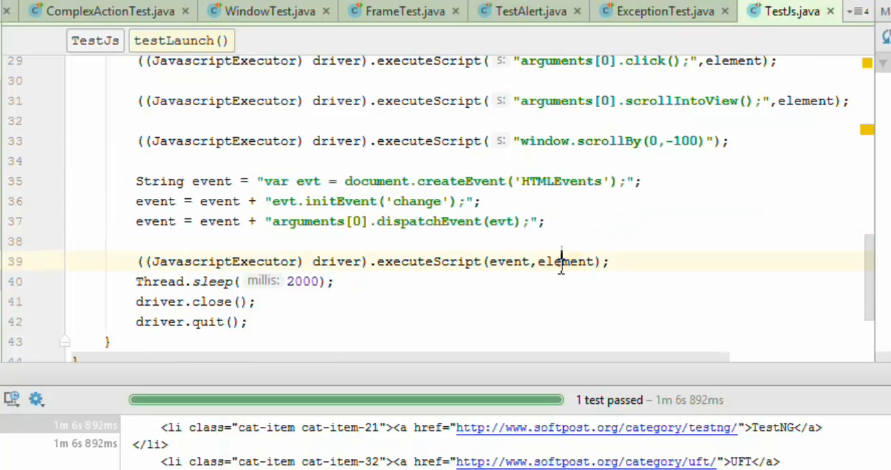
{"action": "double_click", "coordinate": [565, 261]}
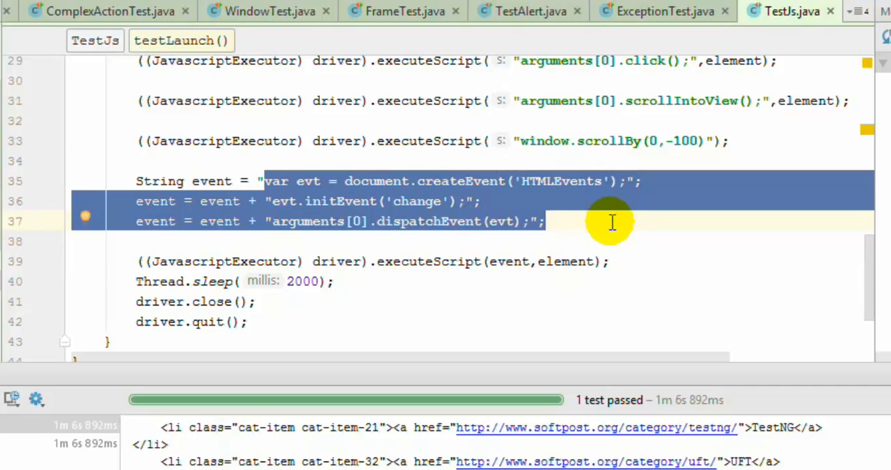
{"action": "mouse_move", "coordinate": [466, 195]}
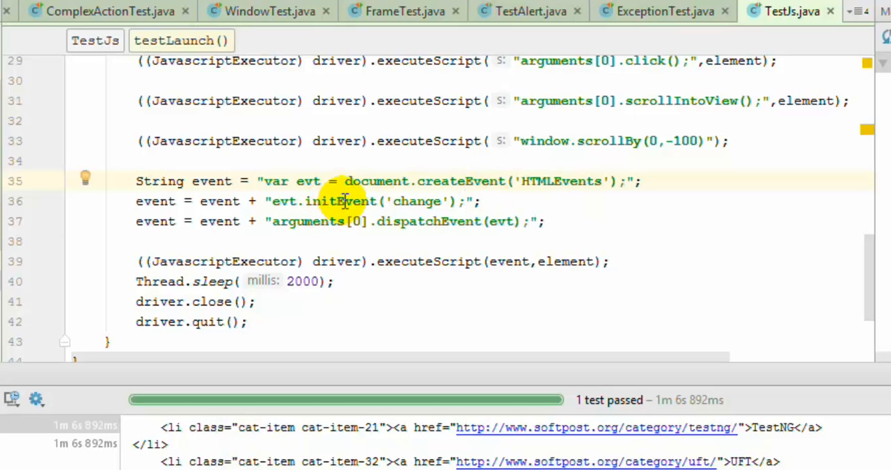
{"action": "mouse_move", "coordinate": [355, 201]}
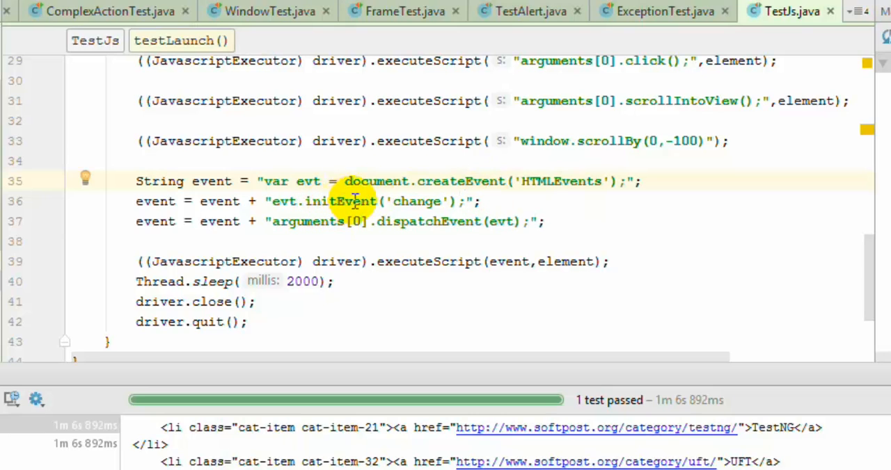
{"action": "mouse_move", "coordinate": [426, 201]}
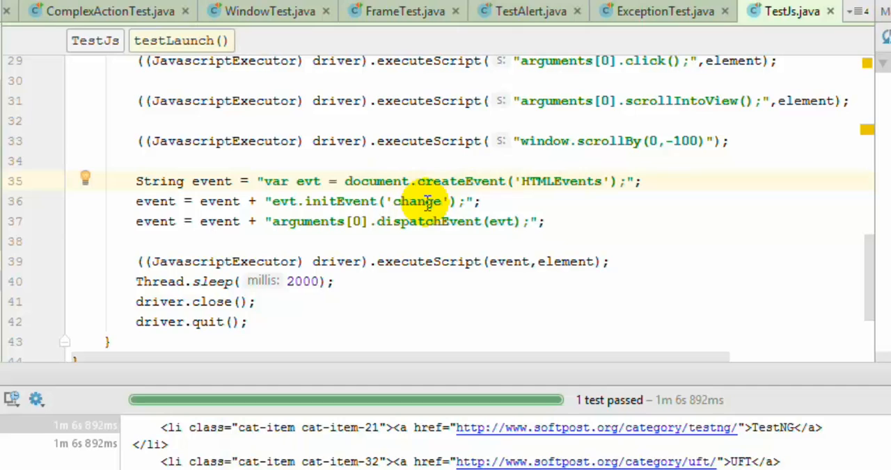
{"action": "mouse_move", "coordinate": [492, 226]}
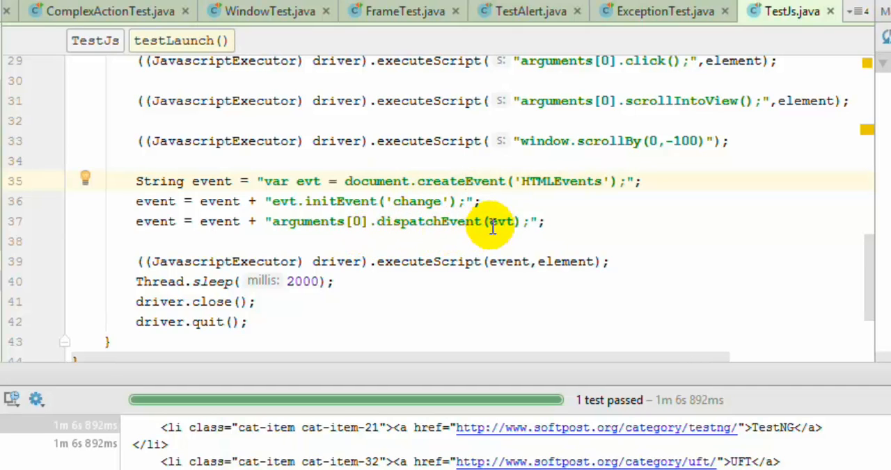
{"action": "mouse_move", "coordinate": [390, 236]}
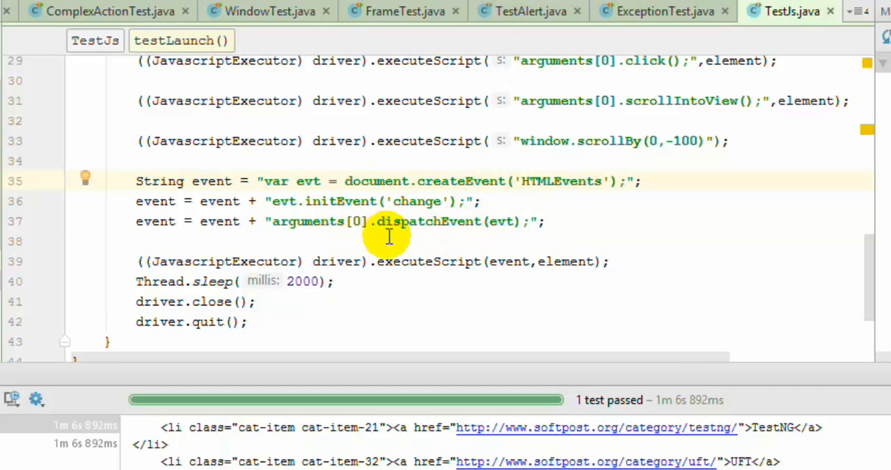
{"action": "scroll", "scroll_direction": "up", "scroll_amount": 3}
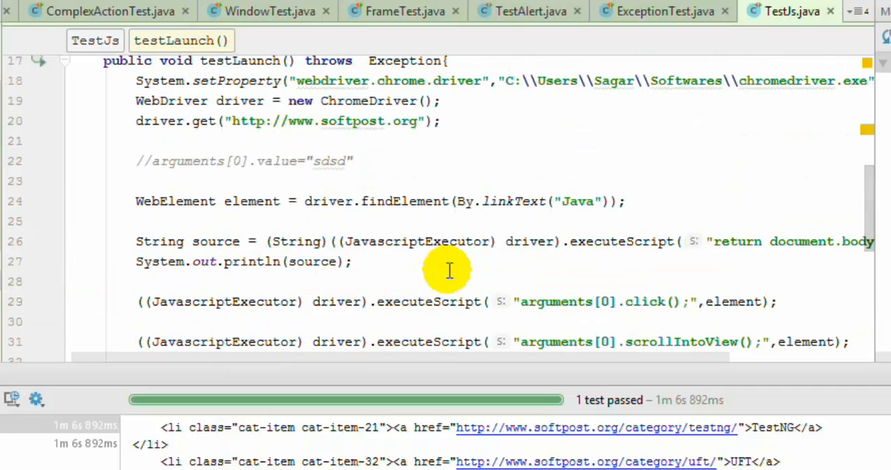
{"action": "mouse_move", "coordinate": [440, 250]}
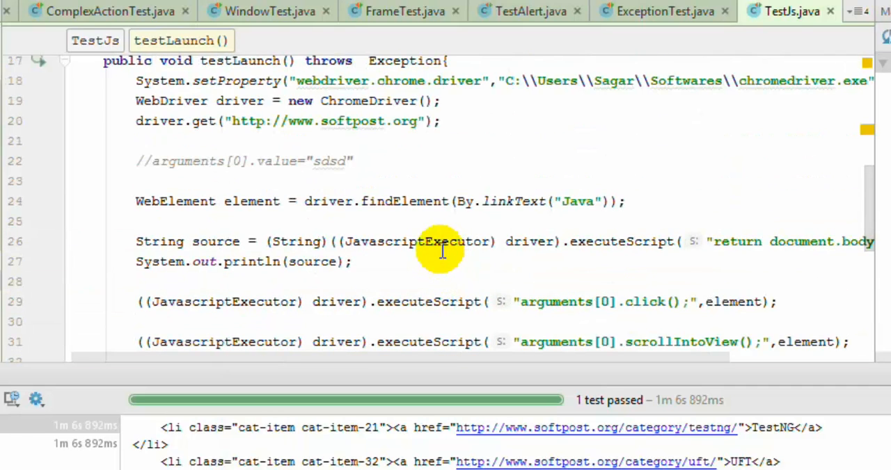
{"action": "mouse_move", "coordinate": [157, 167]}
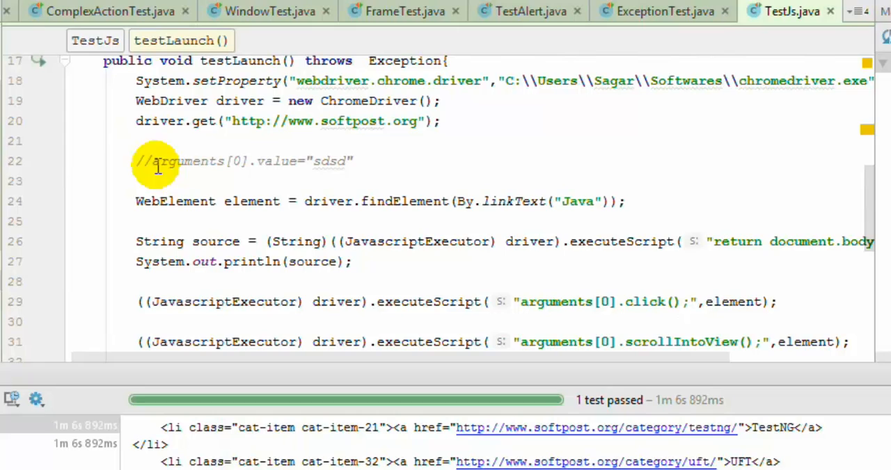
{"action": "left_click_drag", "start_coordinate": [158, 161], "coordinate": [352, 161]}
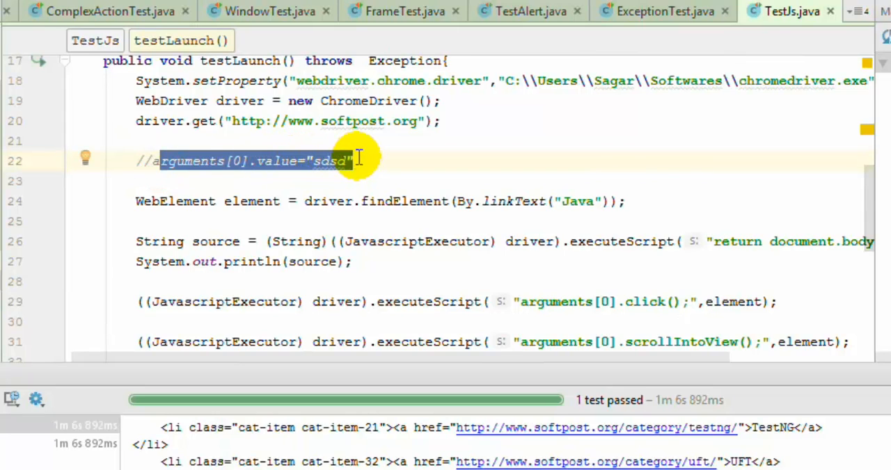
{"action": "mouse_move", "coordinate": [465, 160]}
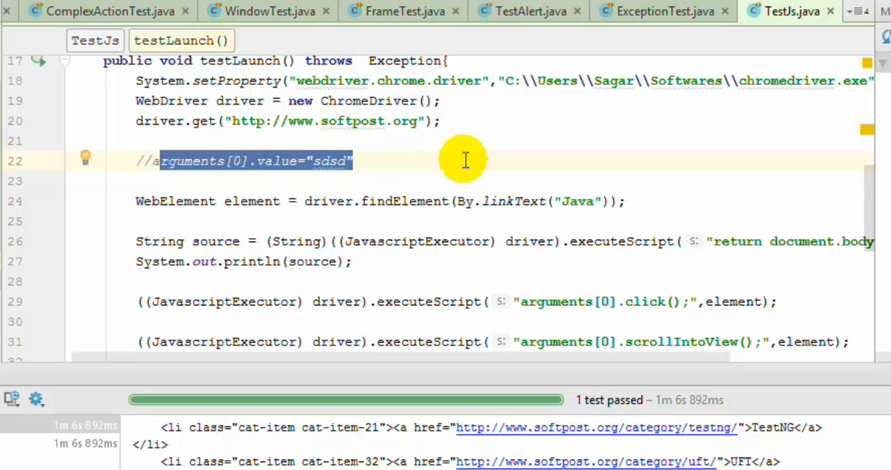
{"action": "scroll", "scroll_direction": "down", "scroll_amount": 3}
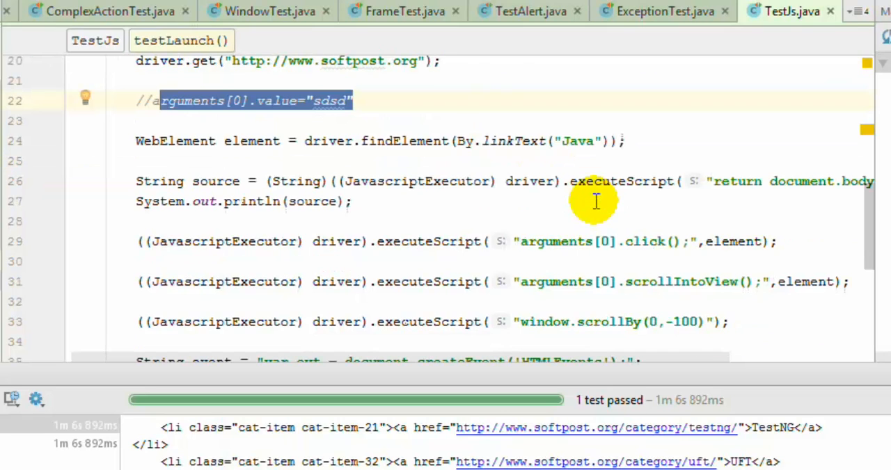
{"action": "left_click", "coordinate": [456, 241]}
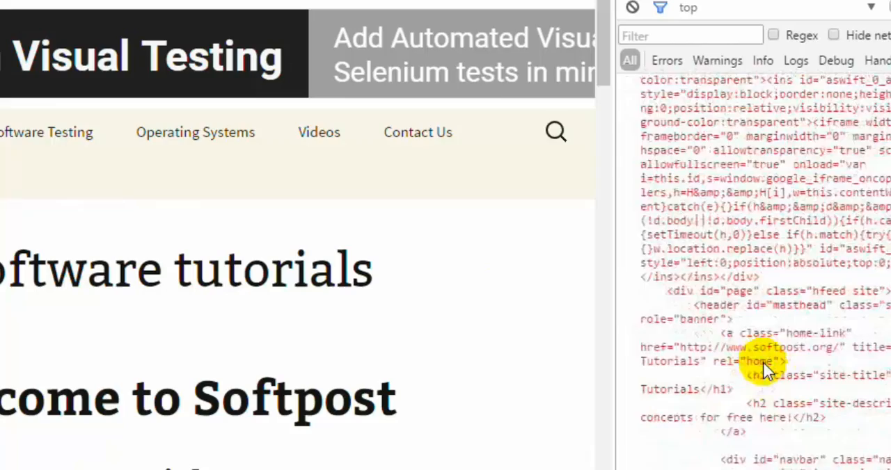
{"action": "scroll", "scroll_direction": "down", "scroll_amount": 3}
{"action": "type", "text": "clear()"}
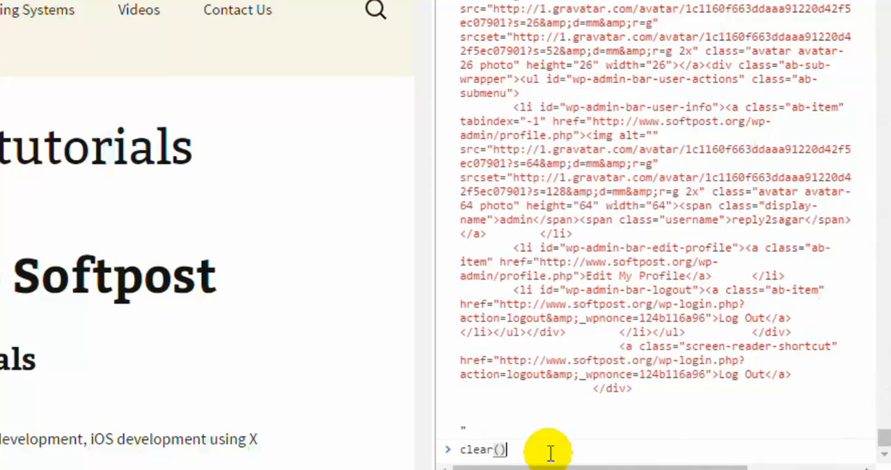
{"action": "key", "text": "Return"}
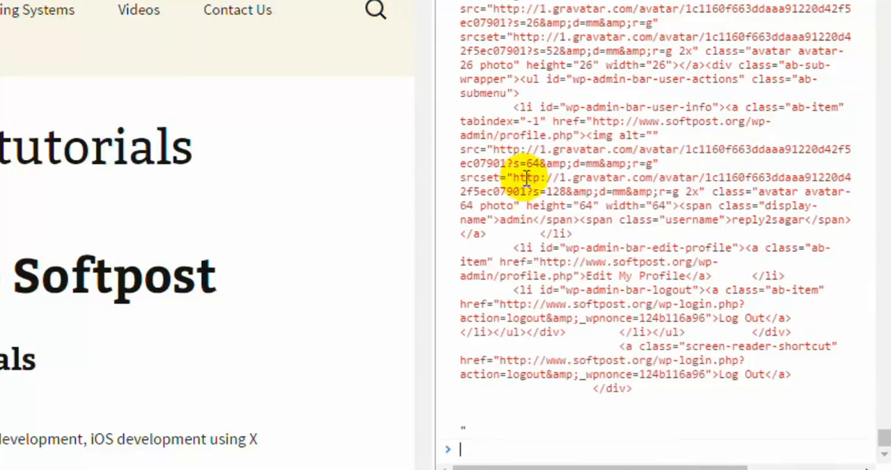
{"action": "mouse_move", "coordinate": [549, 444]}
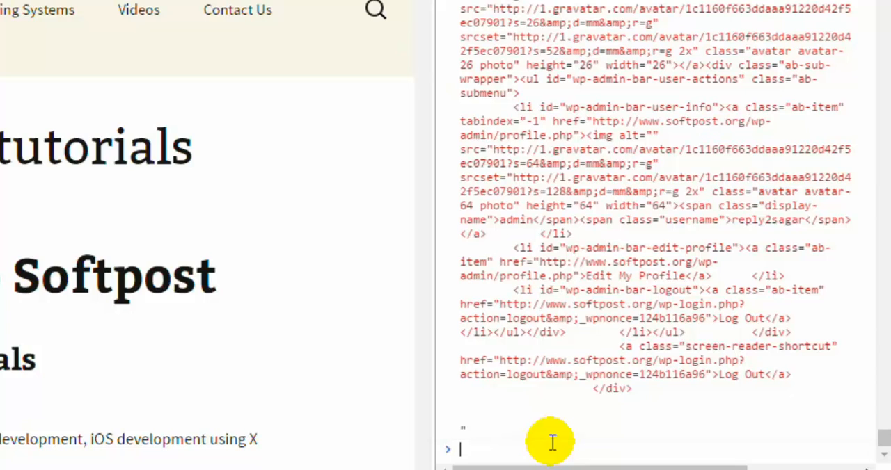
{"action": "mouse_move", "coordinate": [538, 439]}
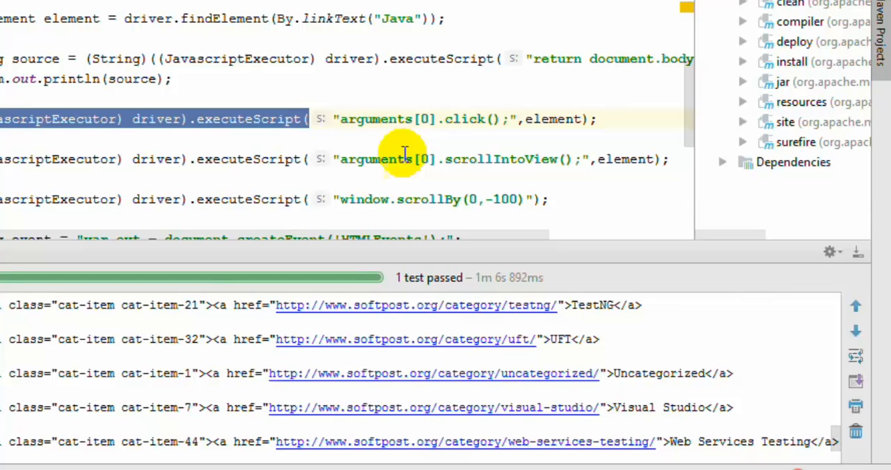
{"action": "double_click", "coordinate": [418, 119]}
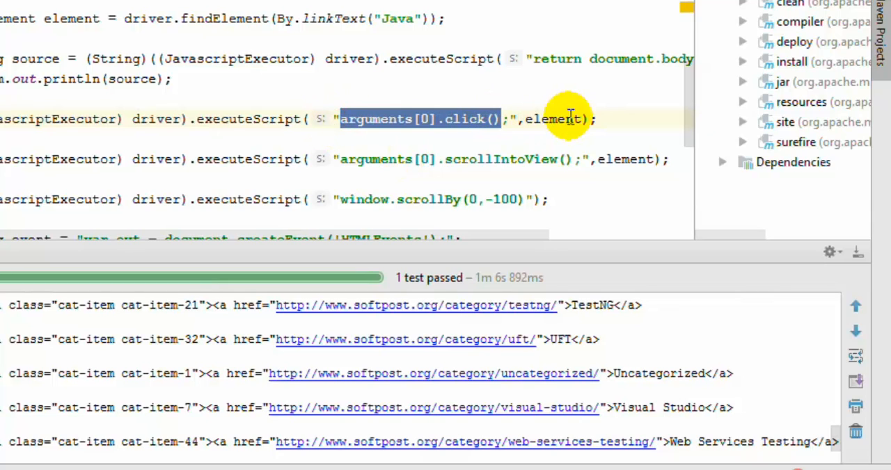
{"action": "mouse_move", "coordinate": [381, 131]}
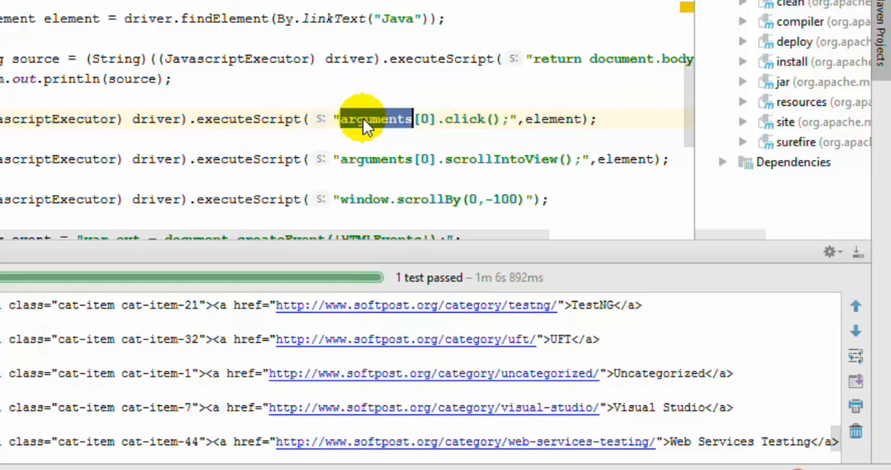
{"action": "scroll", "scroll_direction": "down", "scroll_amount": 3}
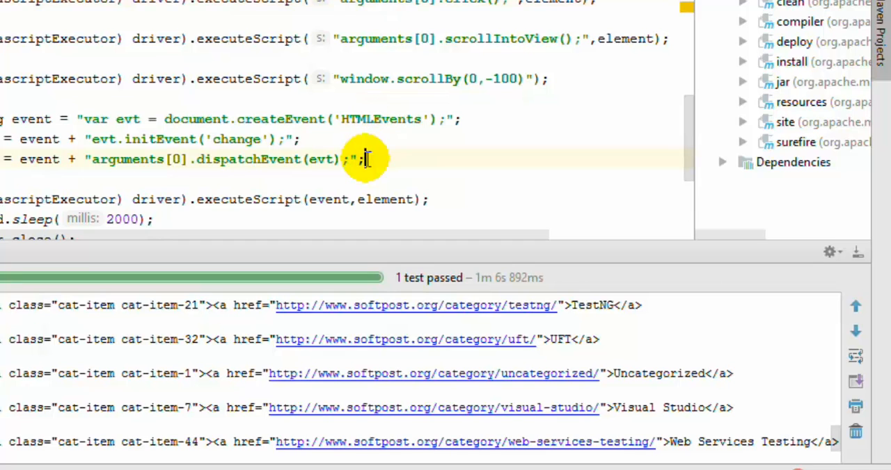
{"action": "scroll", "scroll_direction": "up", "scroll_amount": 3}
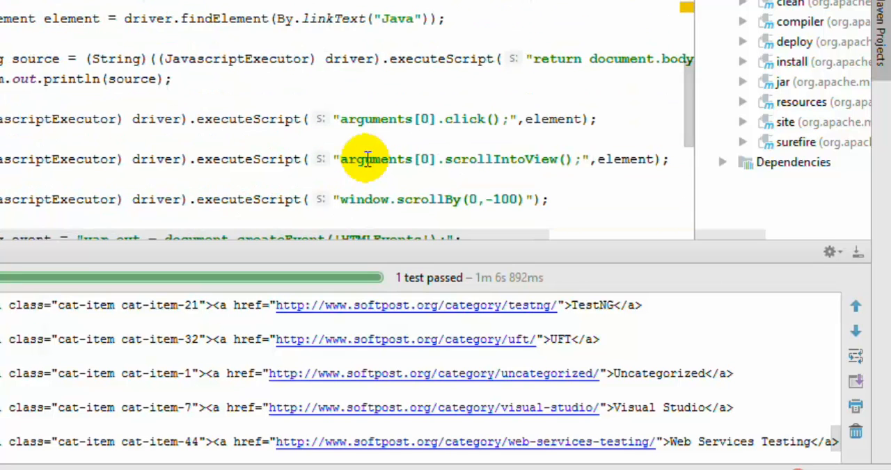